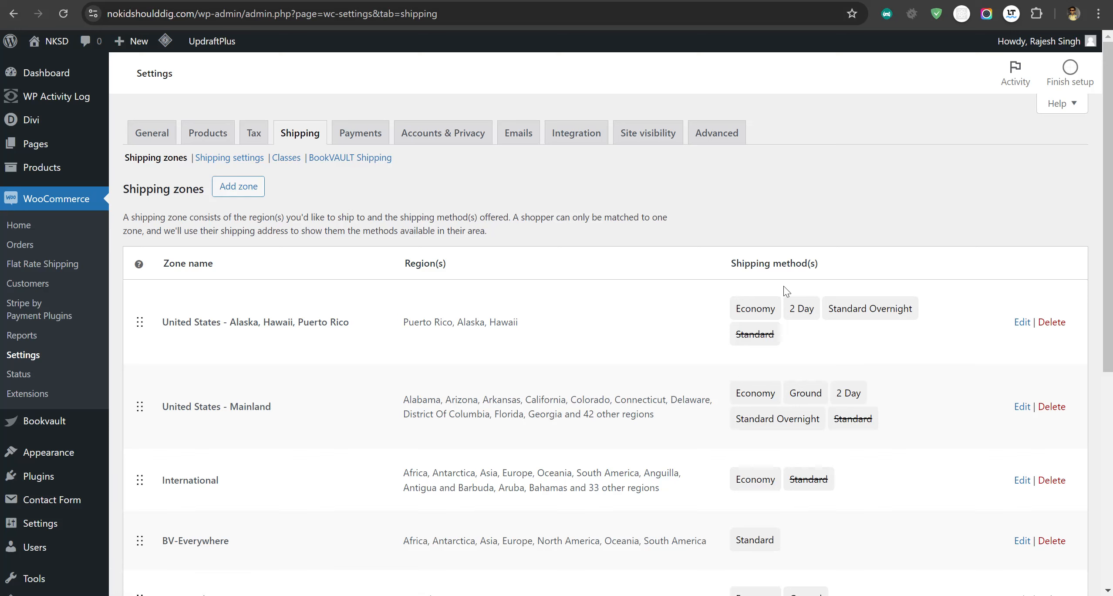
mouse_move(758, 393)
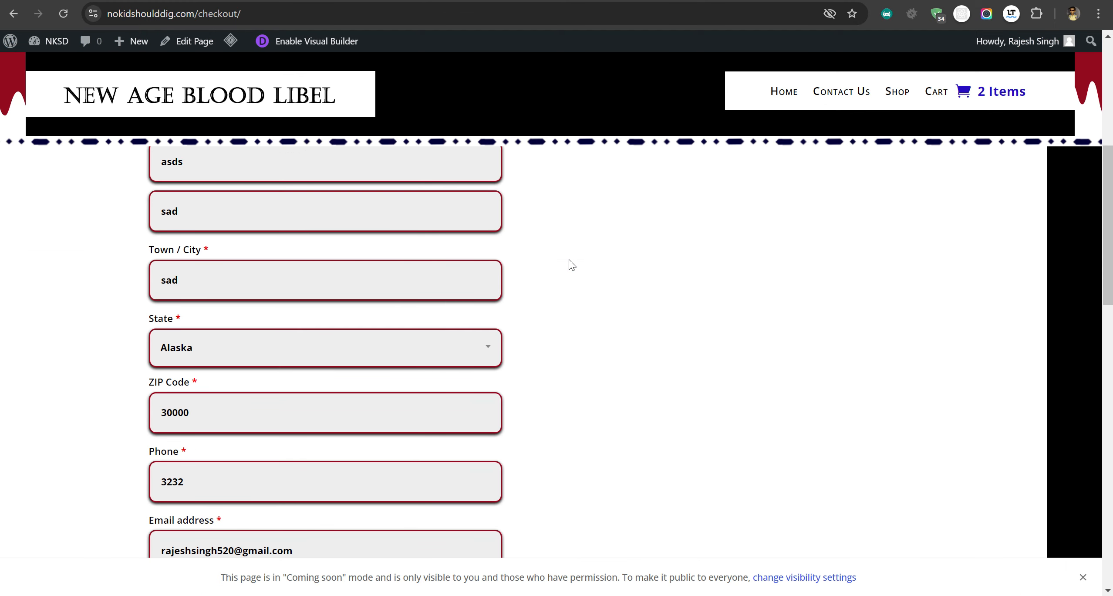
Step: Review the Your order summary where both packages repeat the Alaska, Hawaii, Puerto Rico Economy rates
scroll("down", 3)
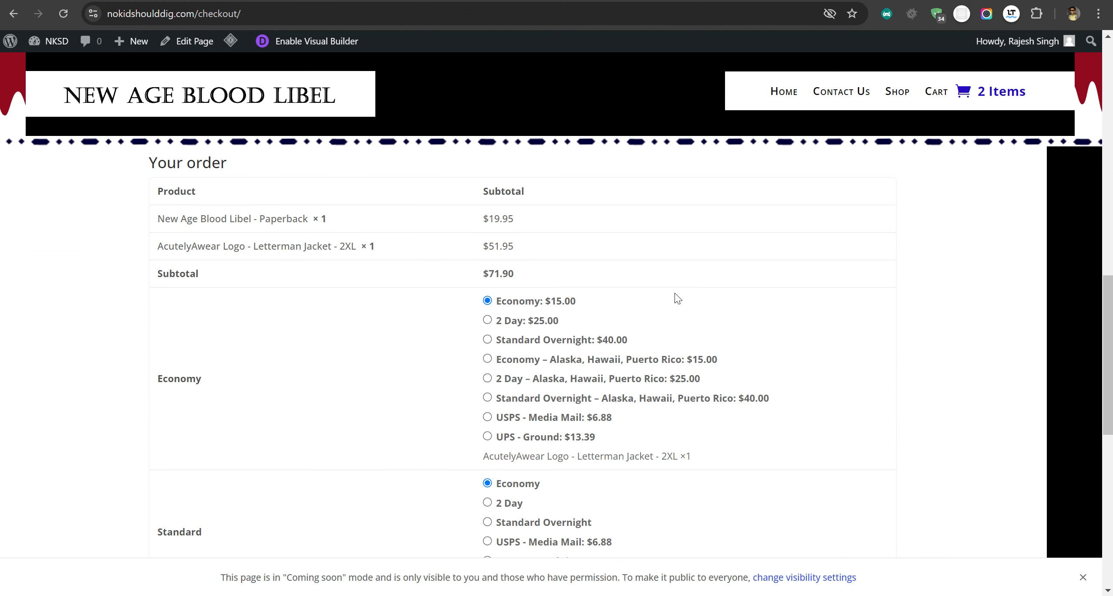
mouse_move(489, 331)
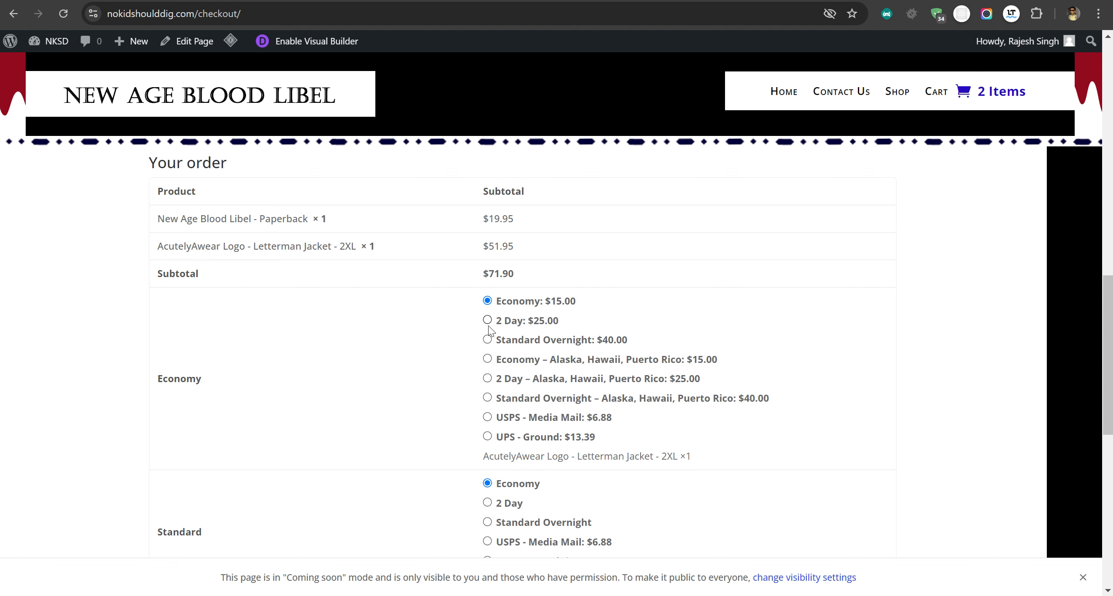
scroll("down", 3)
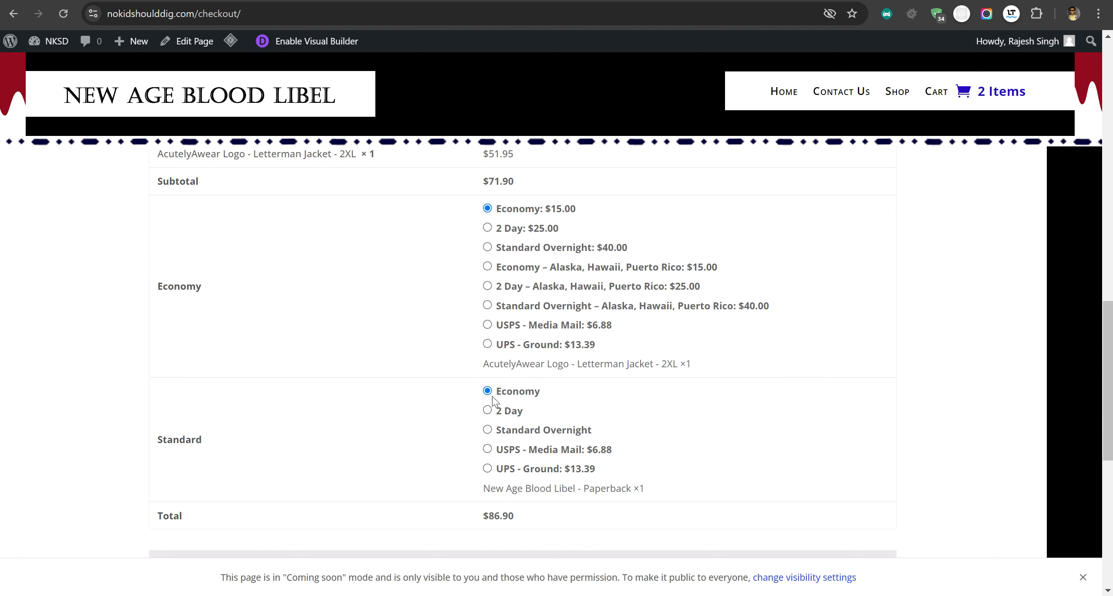
mouse_move(289, 263)
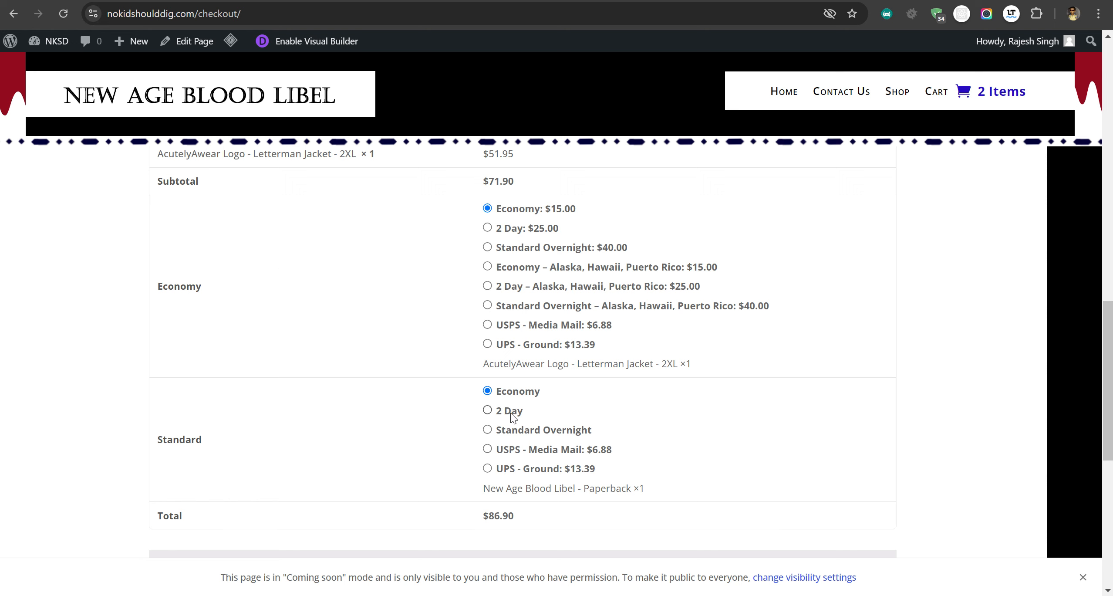
mouse_move(231, 295)
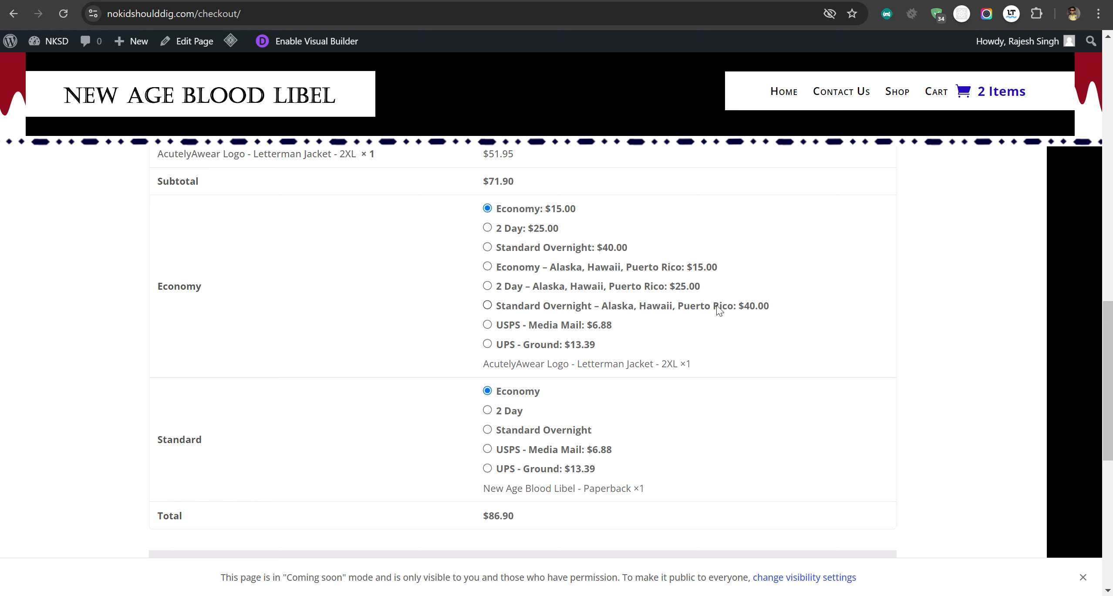
mouse_move(658, 326)
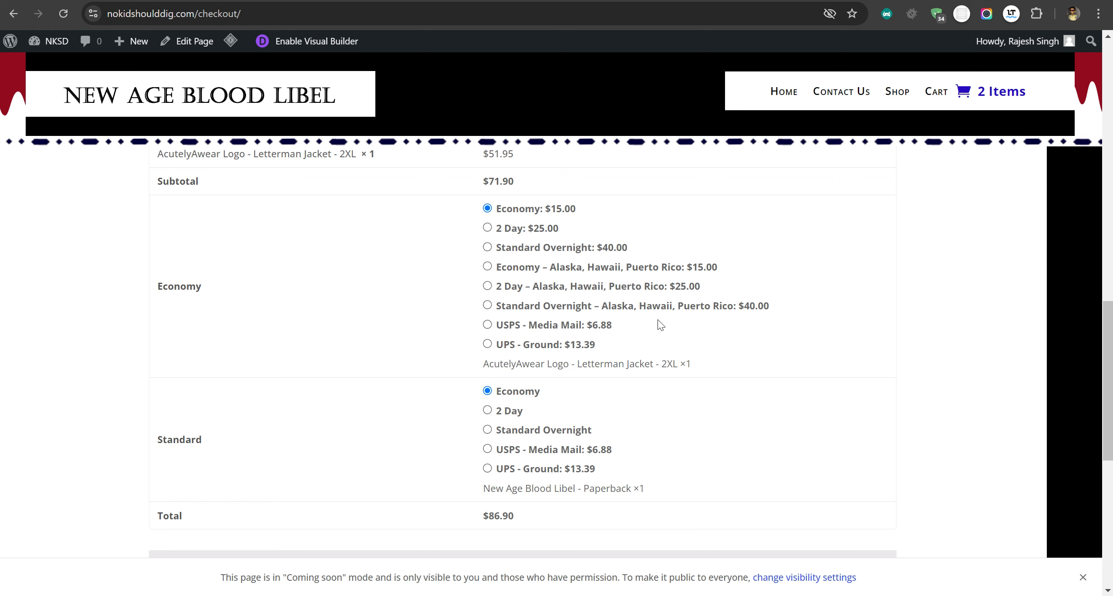
mouse_move(495, 302)
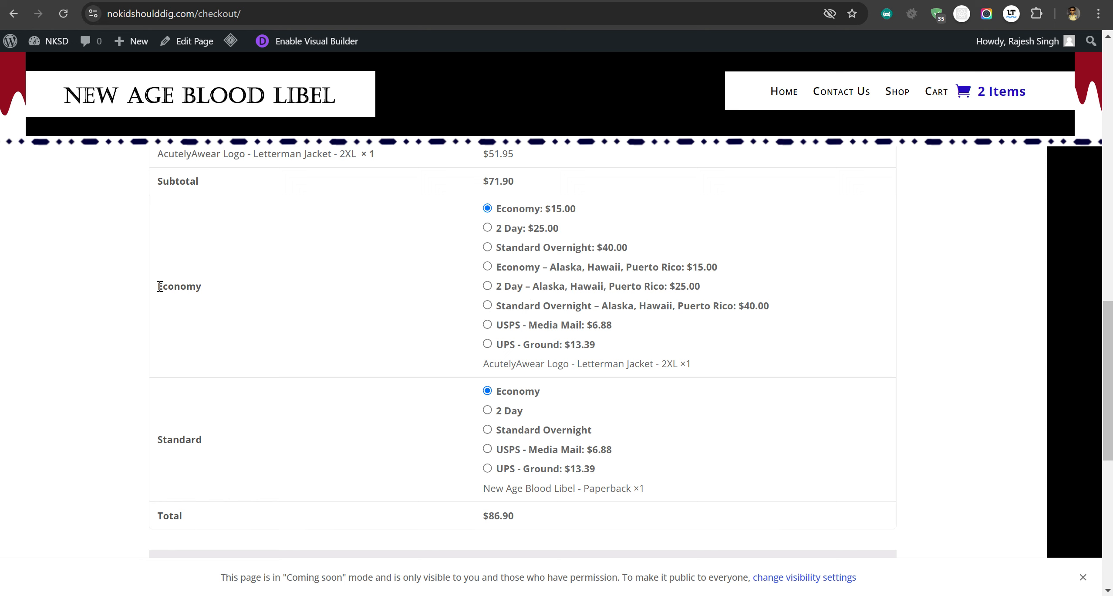
double_click(179, 287)
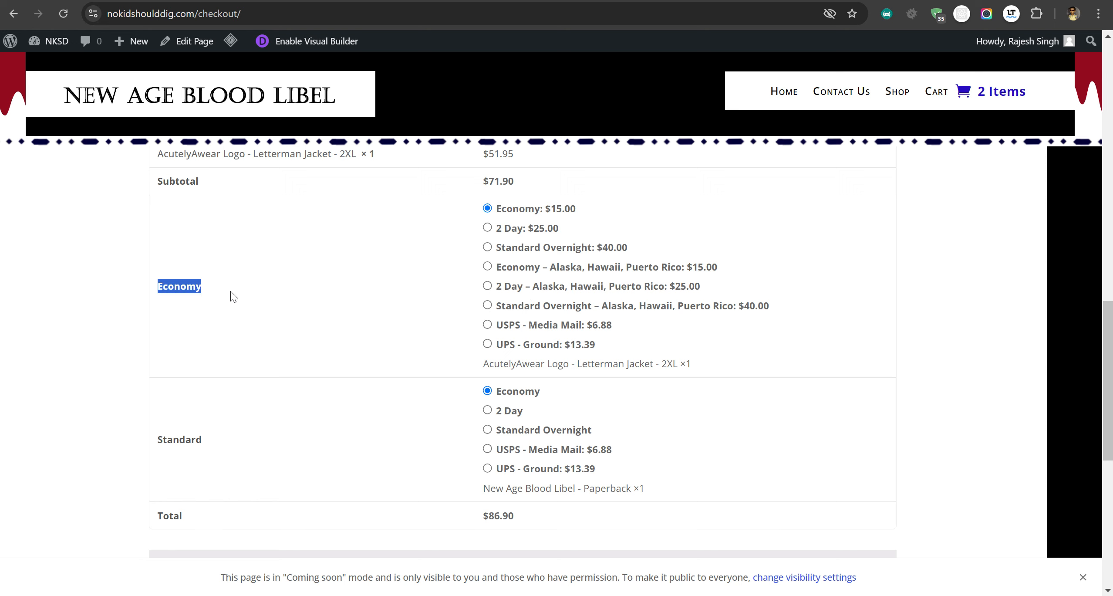
mouse_move(489, 219)
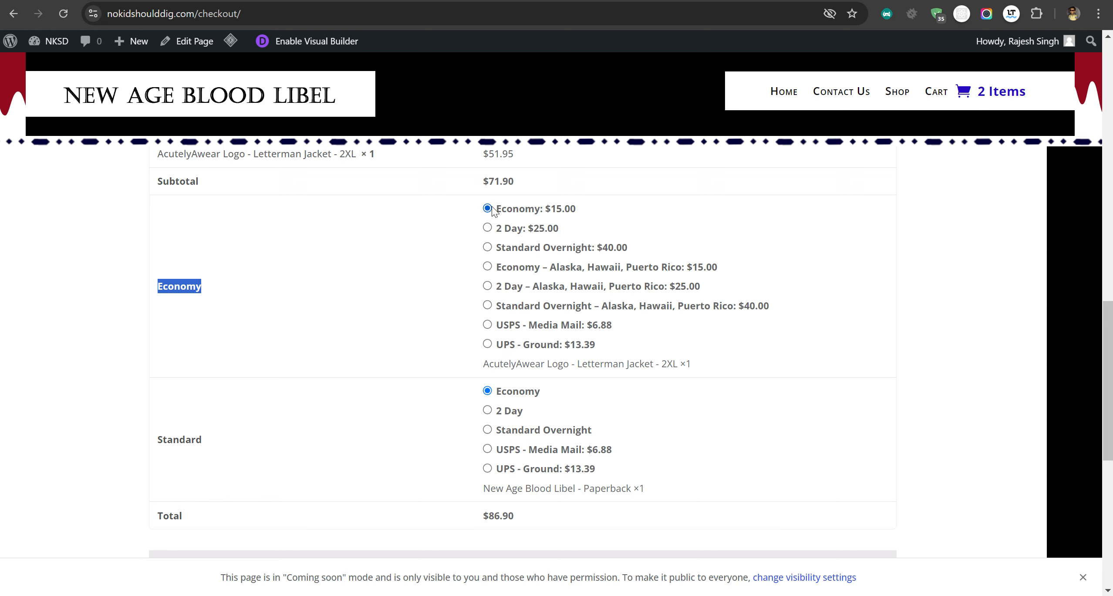
mouse_move(492, 252)
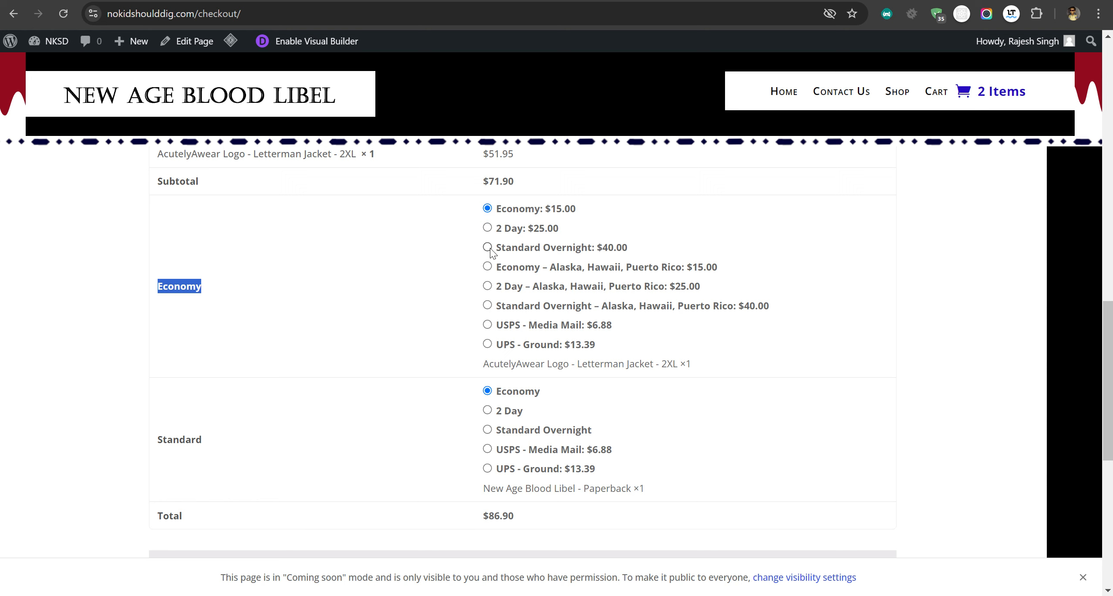
mouse_move(498, 434)
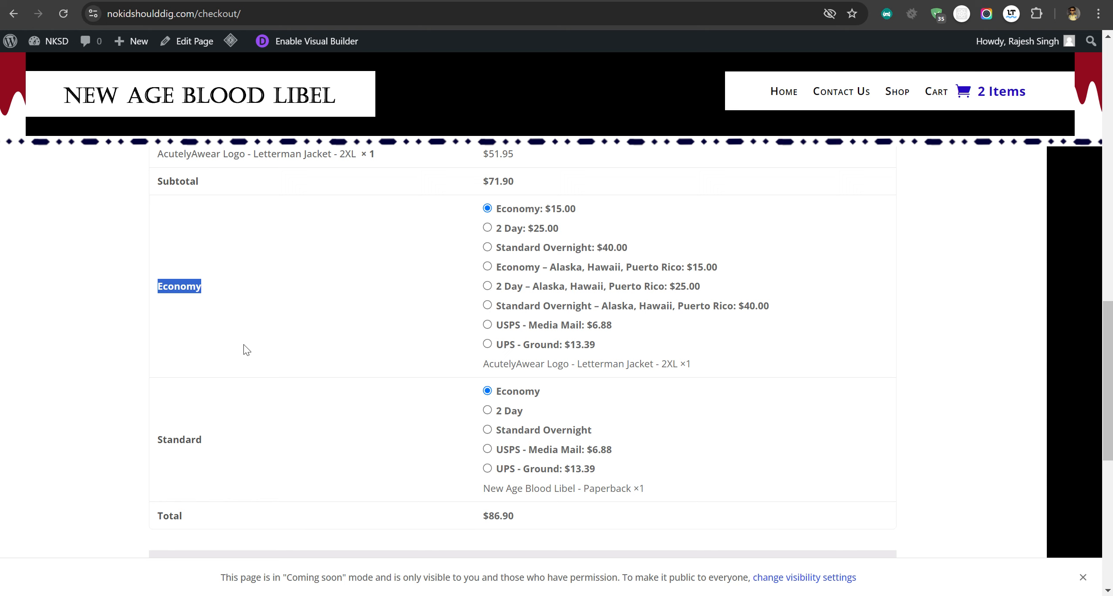
mouse_move(488, 240)
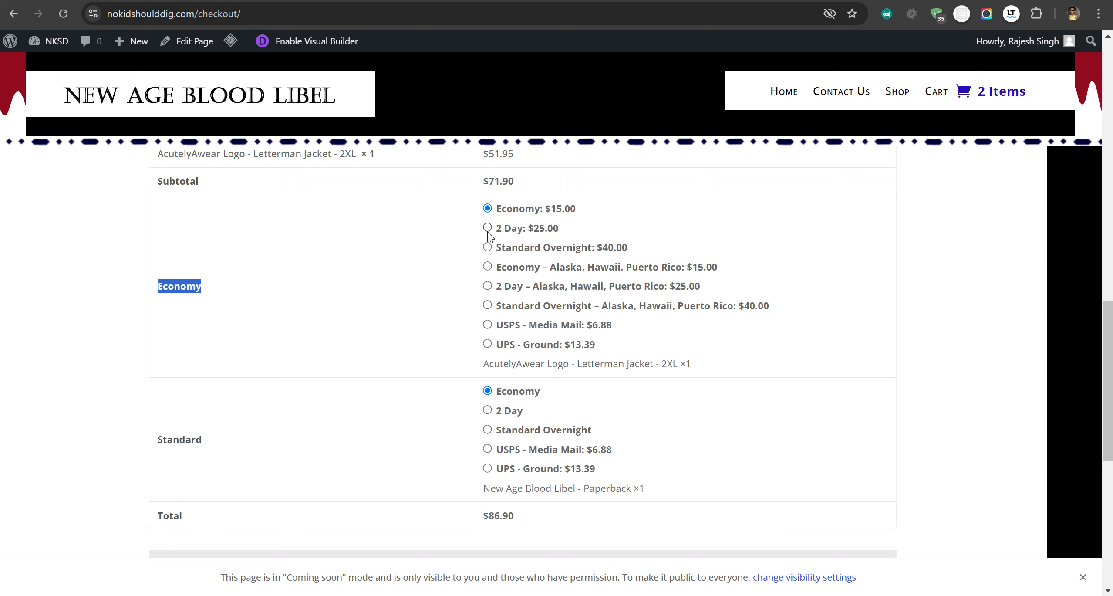
mouse_move(462, 219)
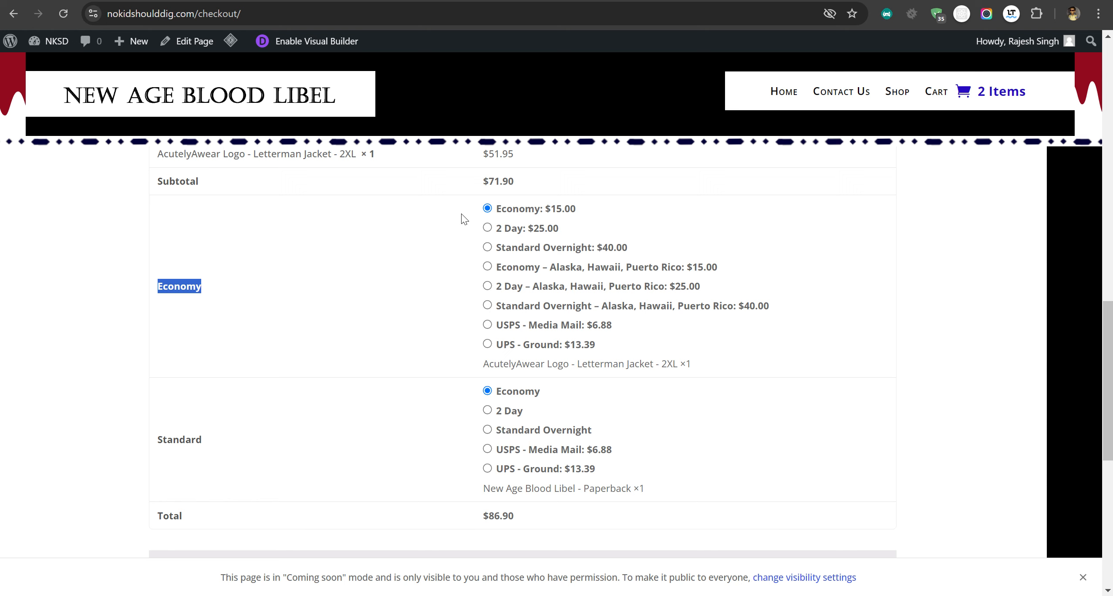
mouse_move(505, 231)
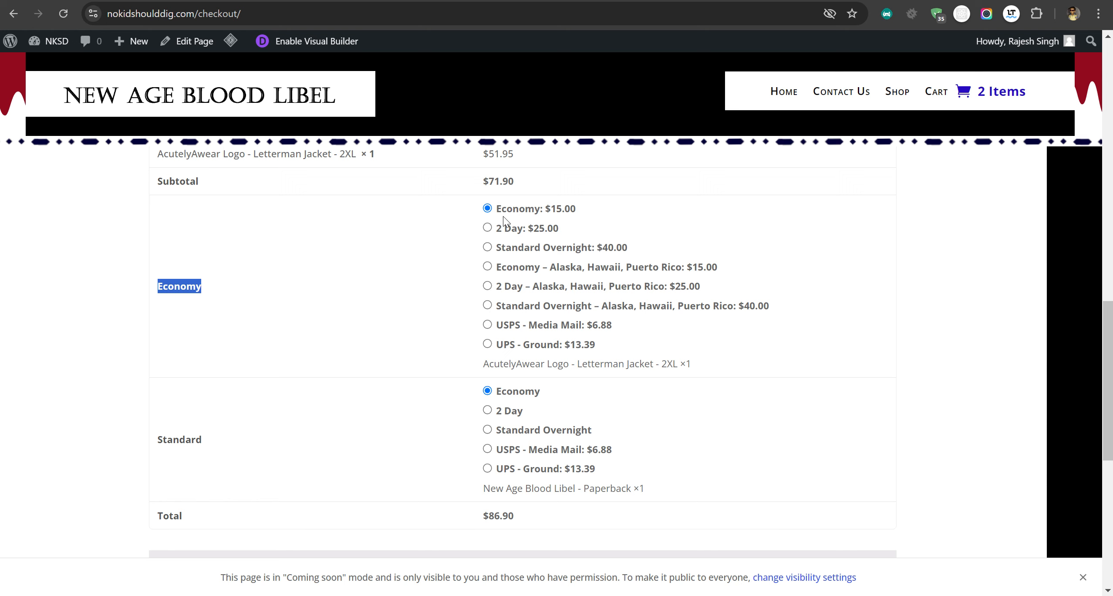
mouse_move(244, 274)
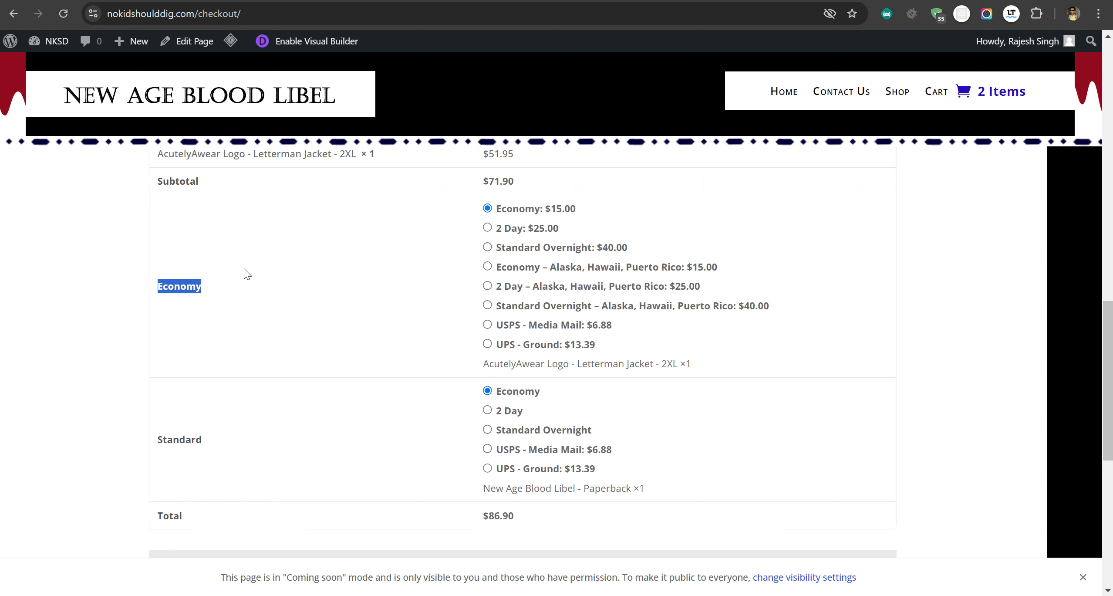
mouse_move(245, 413)
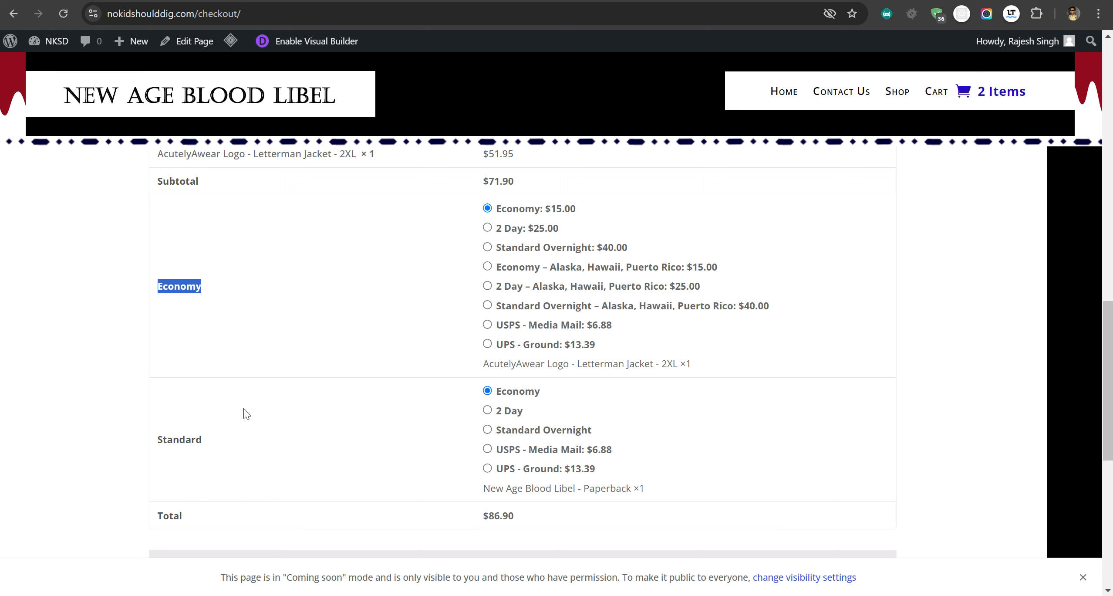
mouse_move(533, 277)
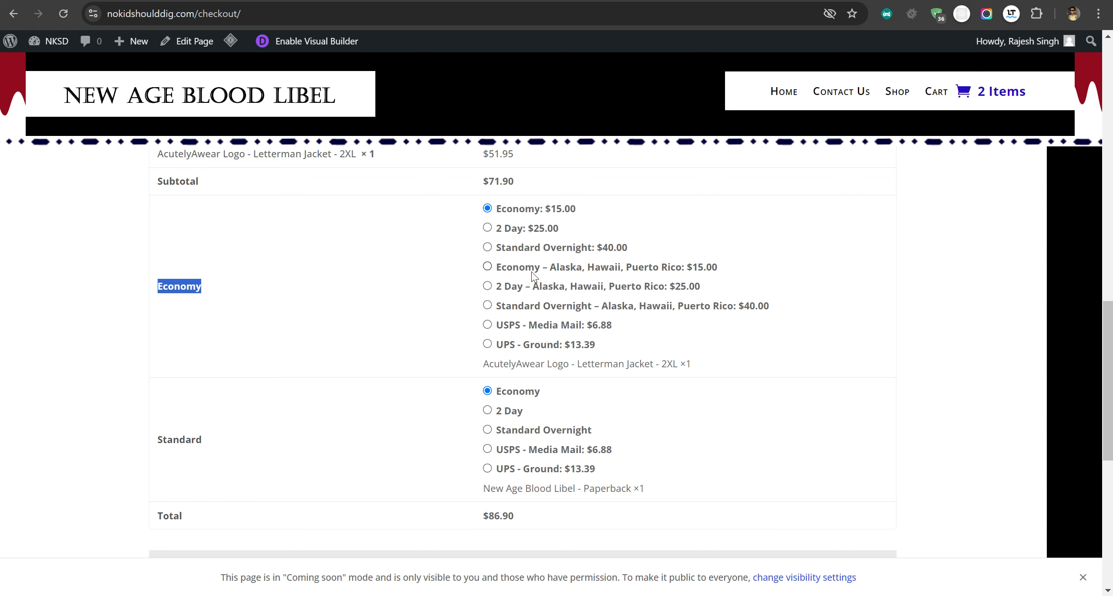
mouse_move(500, 224)
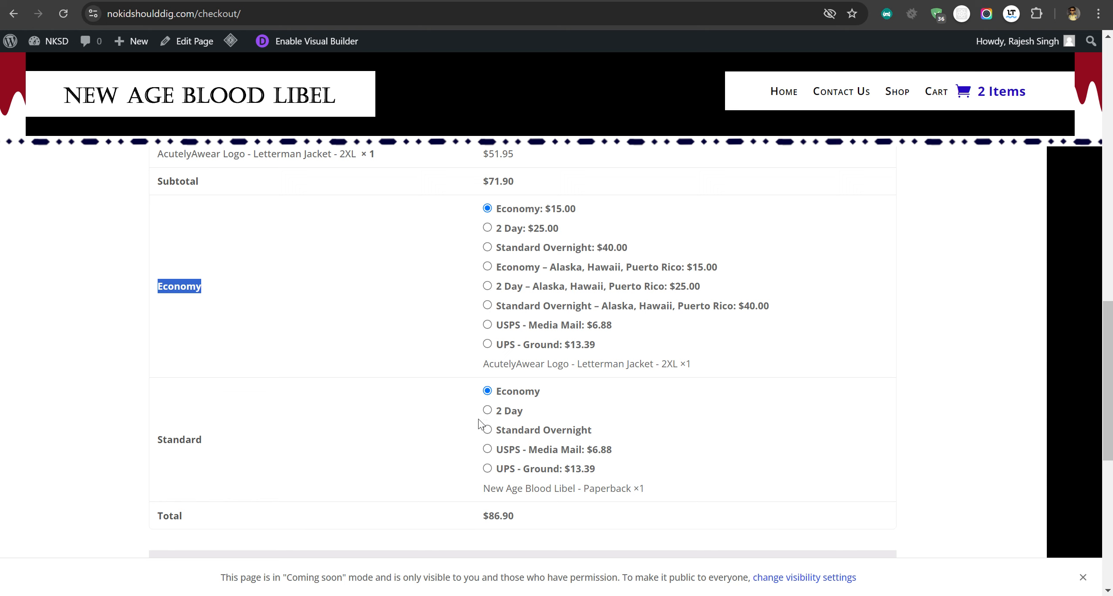
mouse_move(487, 426)
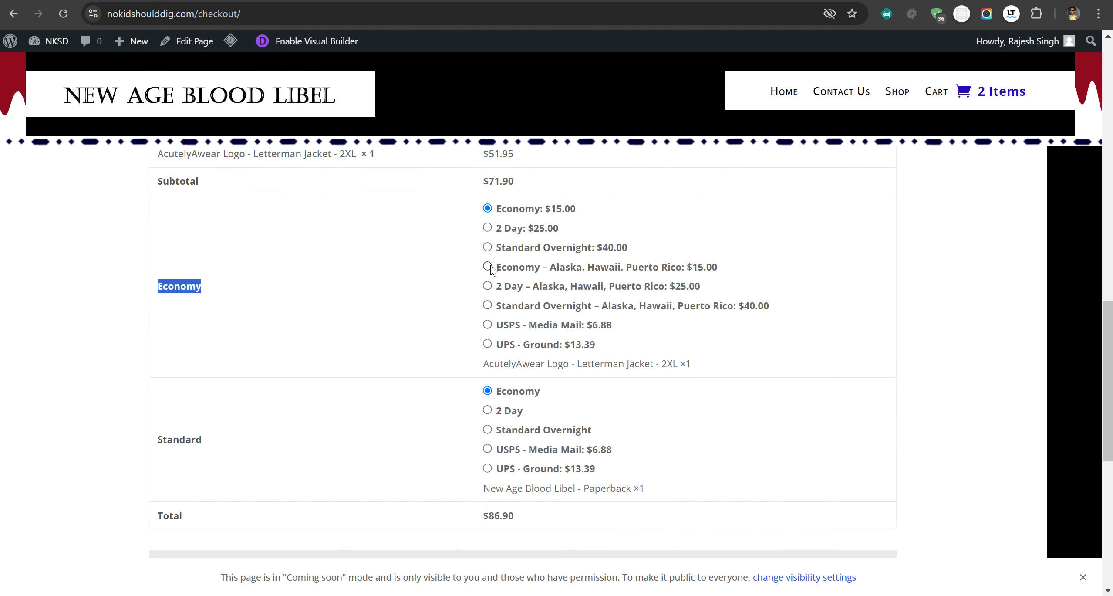
mouse_move(501, 316)
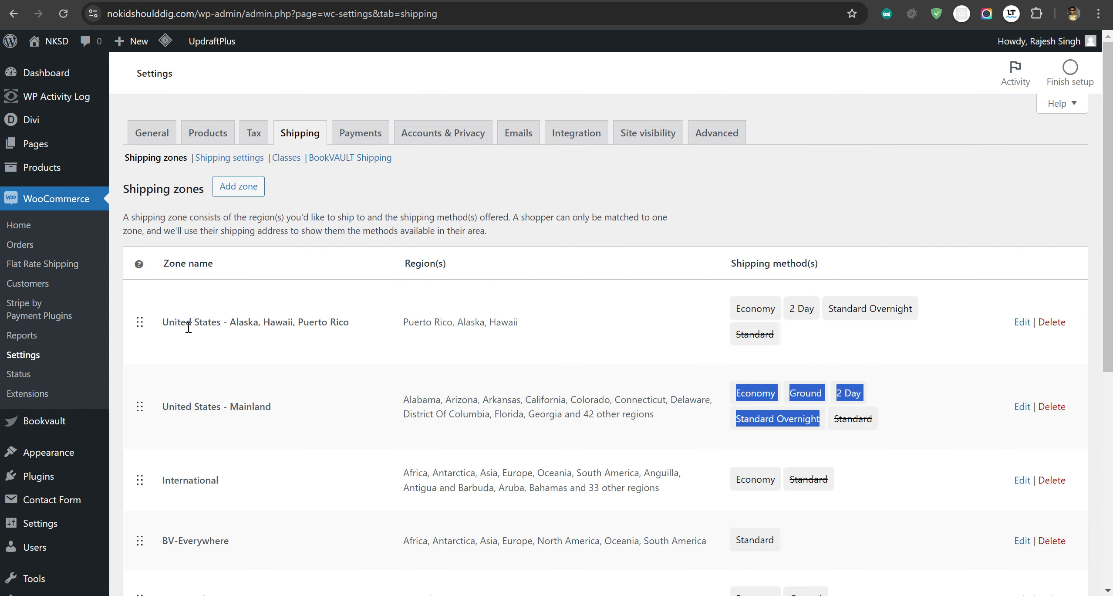
Step: Turn off the Enabled toggles for the Alaska, Hawaii, Puerto Rico zone's methods, including Standard Overnight
left_click(1022, 323)
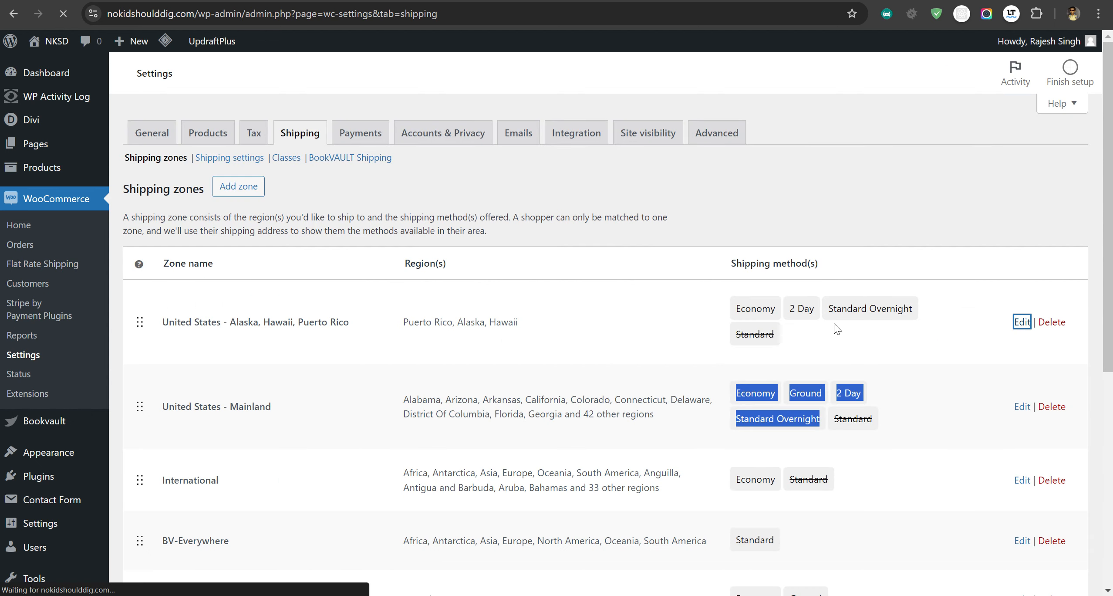
mouse_move(810, 314)
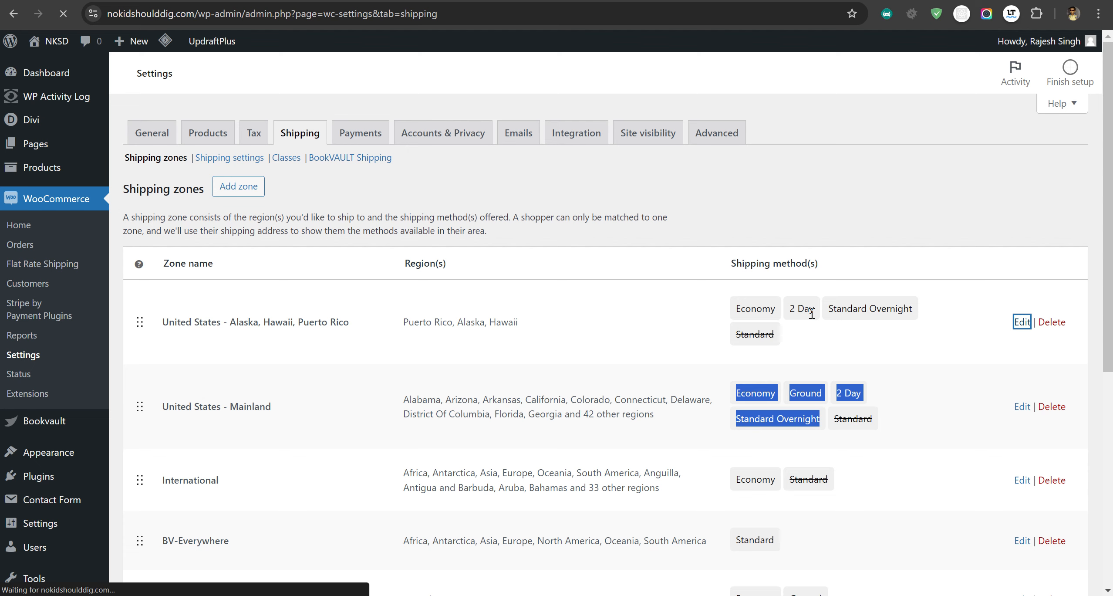
left_click(1022, 322)
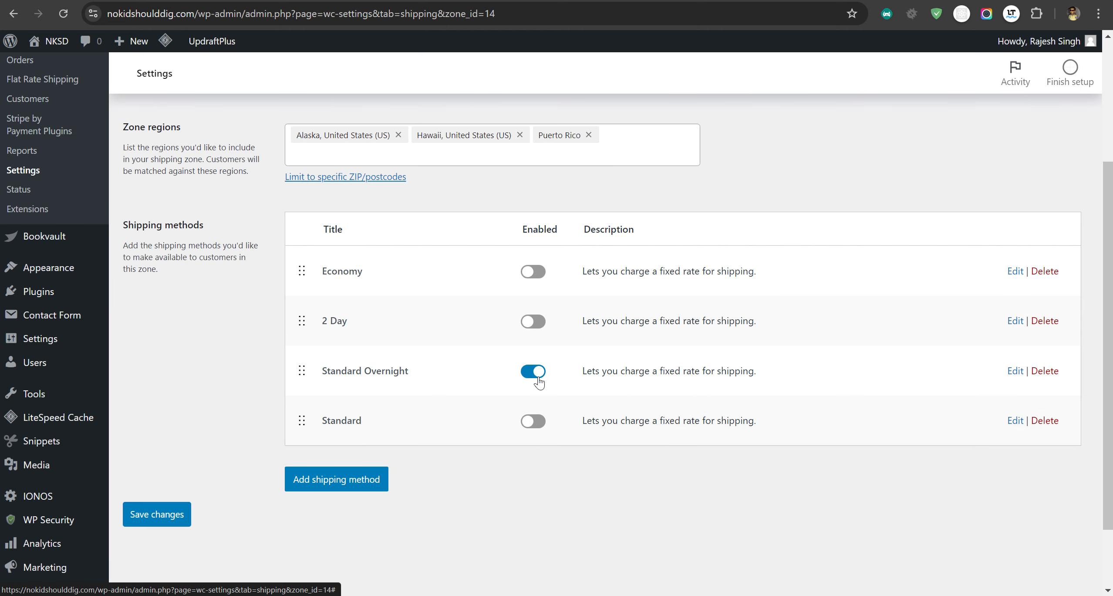
left_click(157, 514)
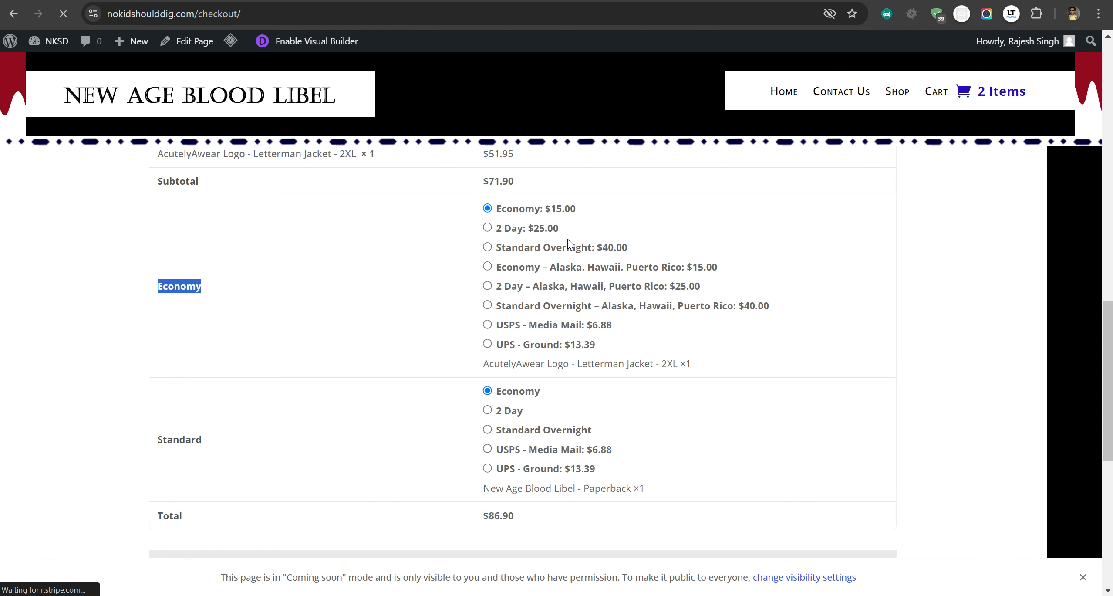
mouse_move(84, 61)
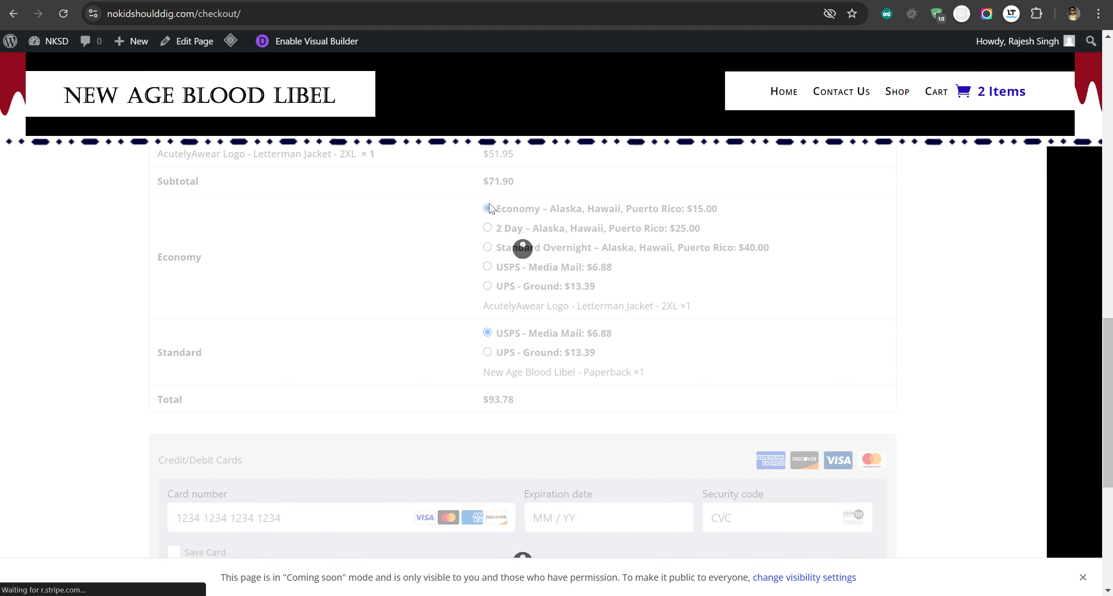
Step: Select Alaska Economy and USPS Media Mail at checkout (total $93.78), then re-enable the zone's Economy method
left_click(487, 208)
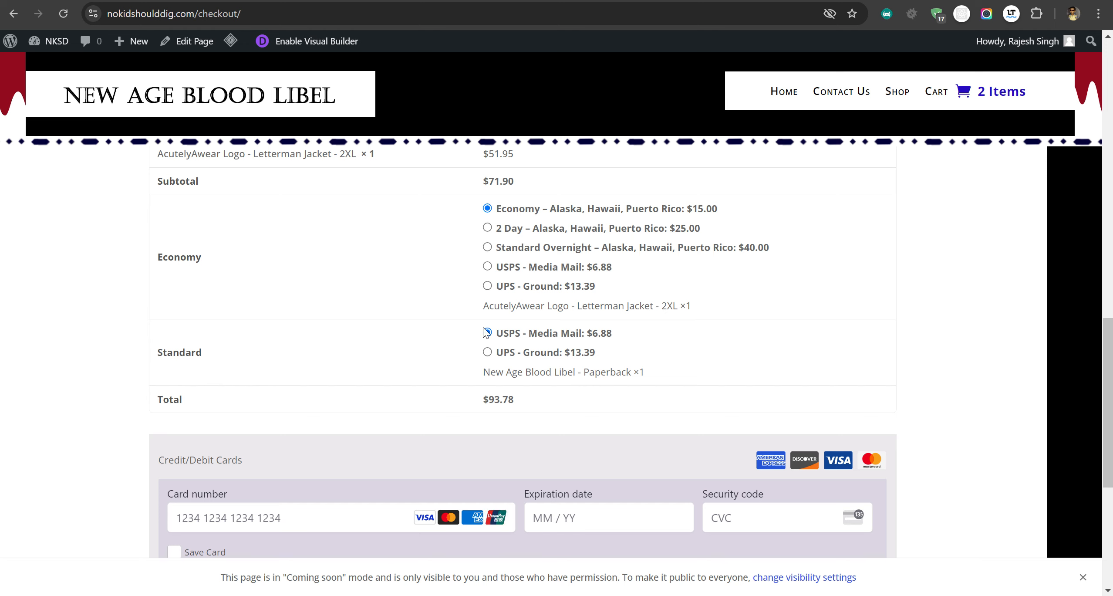
left_click(487, 333)
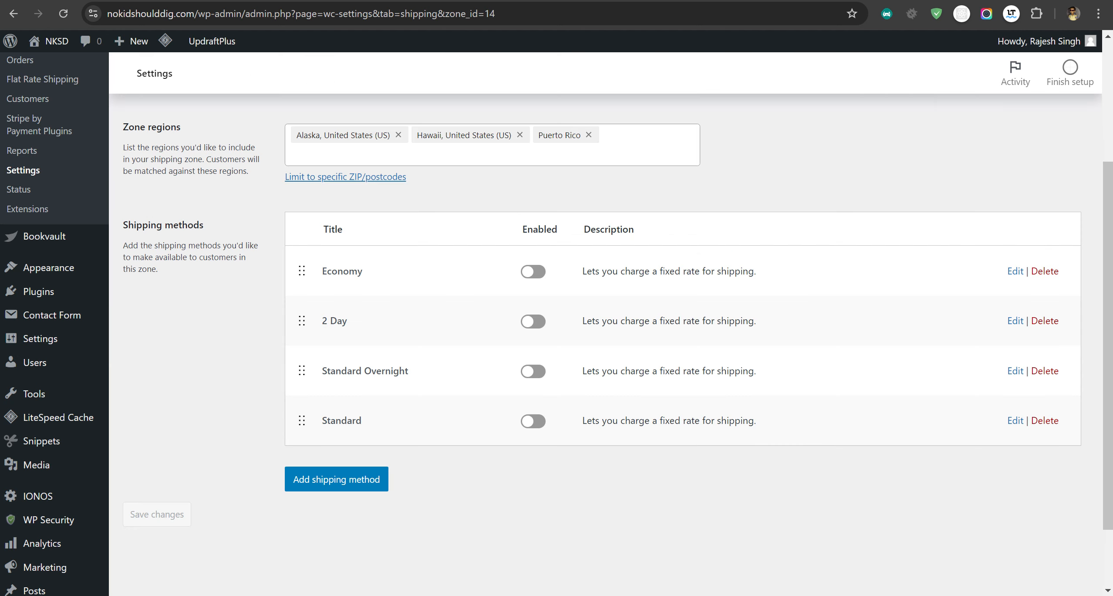
left_click(533, 271)
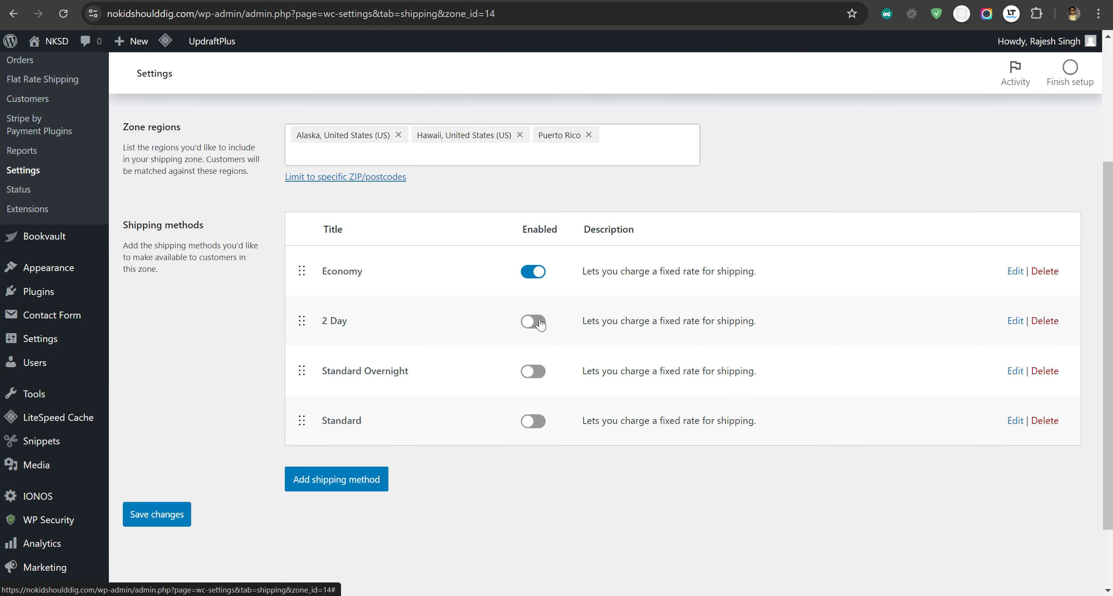